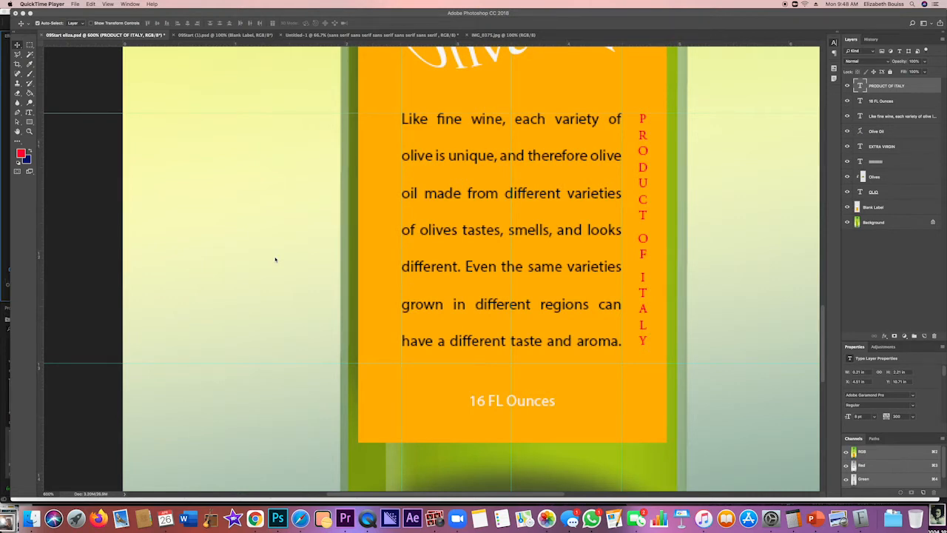
pyautogui.moveTo(799, 201)
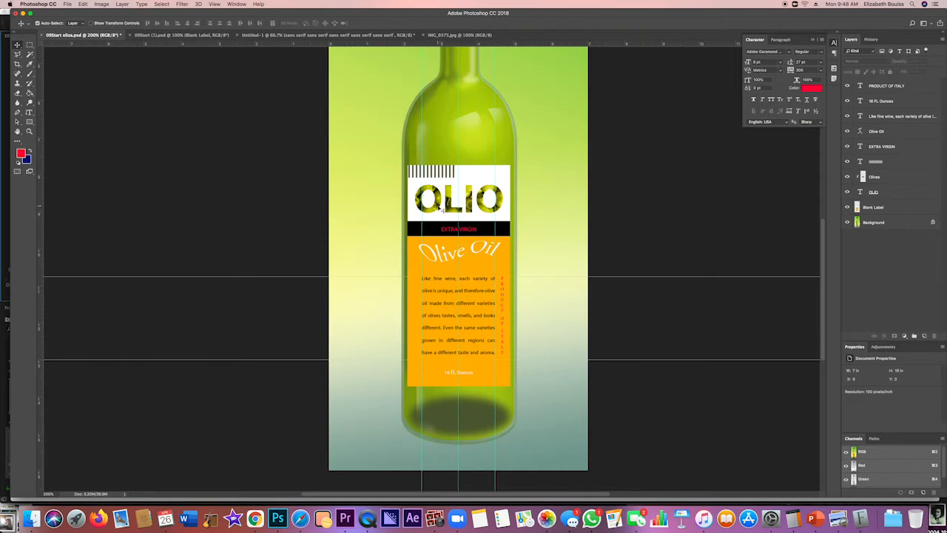
pyautogui.moveTo(521, 211)
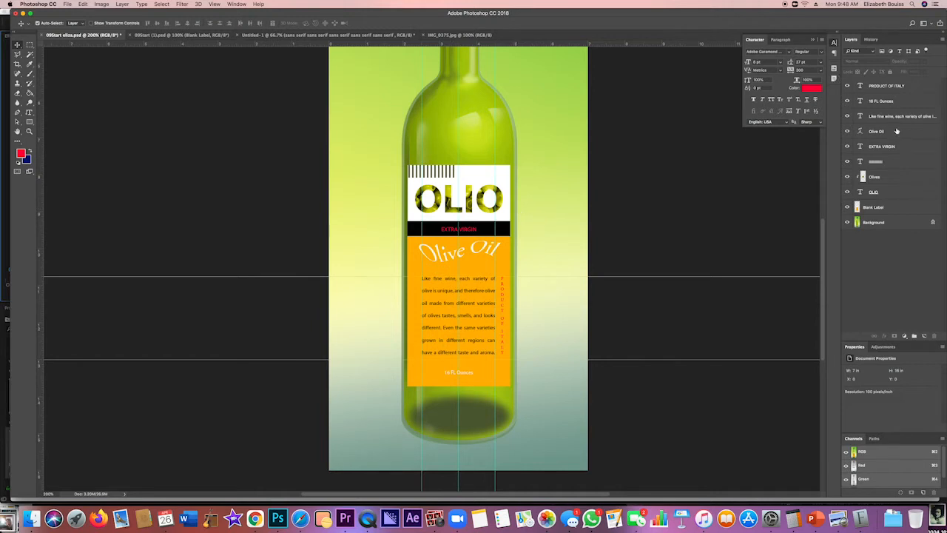
# - Select the OLIO label layers and convert them into a single smart object, dismissing the notice
pyautogui.click(875, 130)
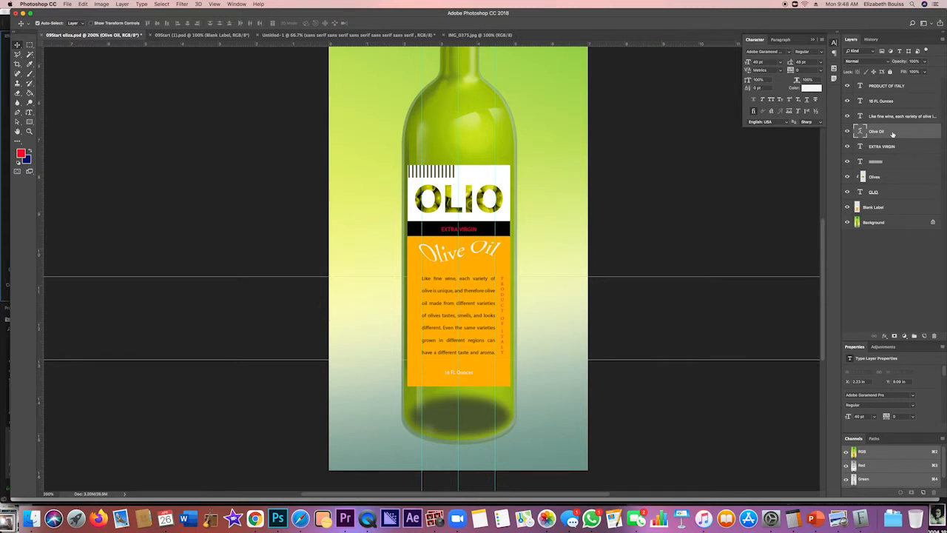
pyautogui.click(888, 177)
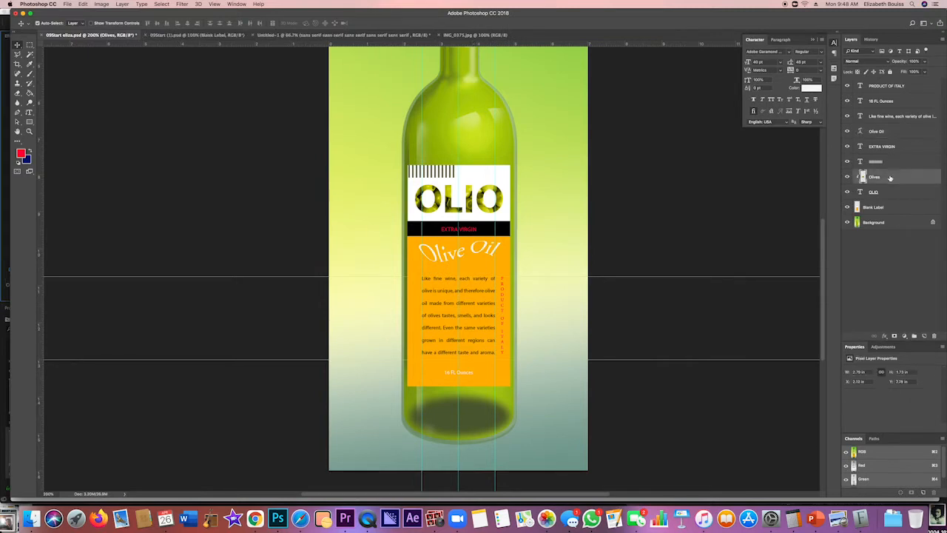
pyautogui.moveTo(894, 192)
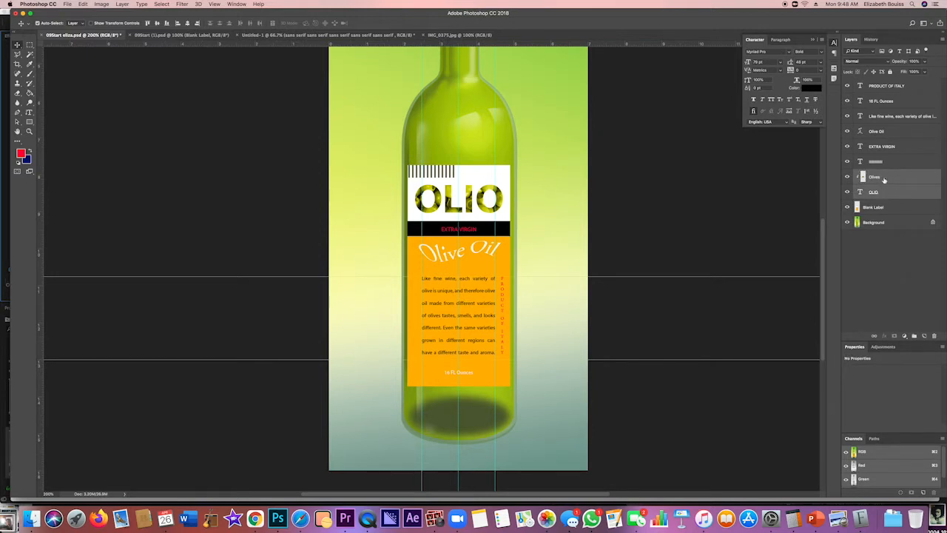
pyautogui.rightClick(885, 177)
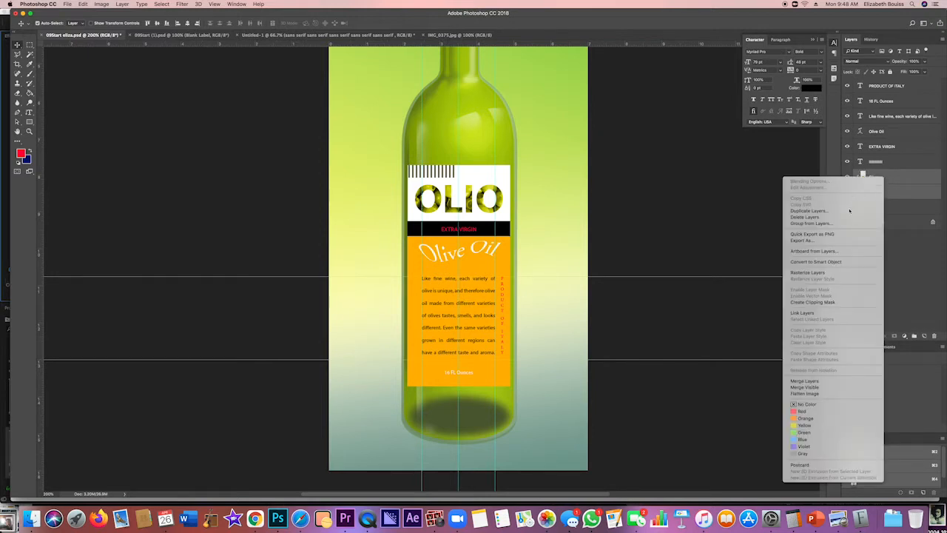
pyautogui.moveTo(805, 380)
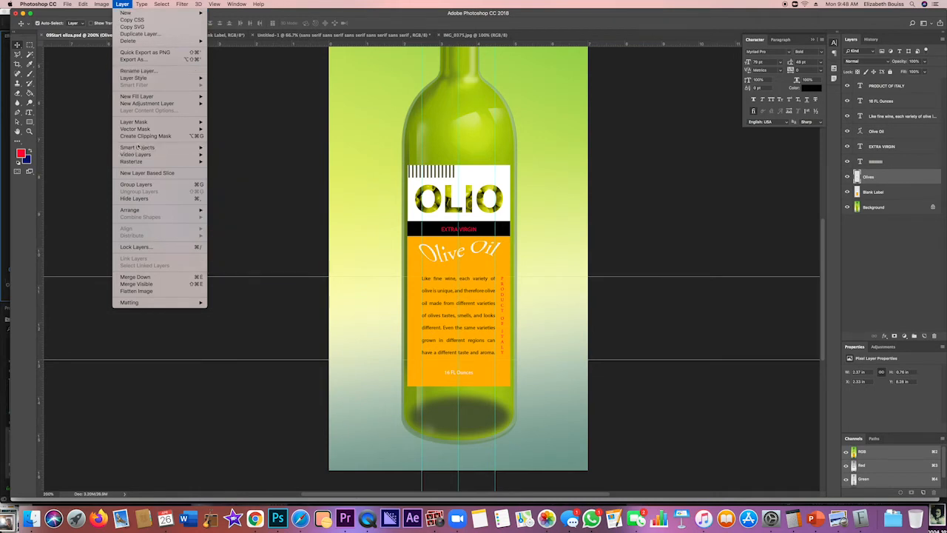
pyautogui.moveTo(693, 258)
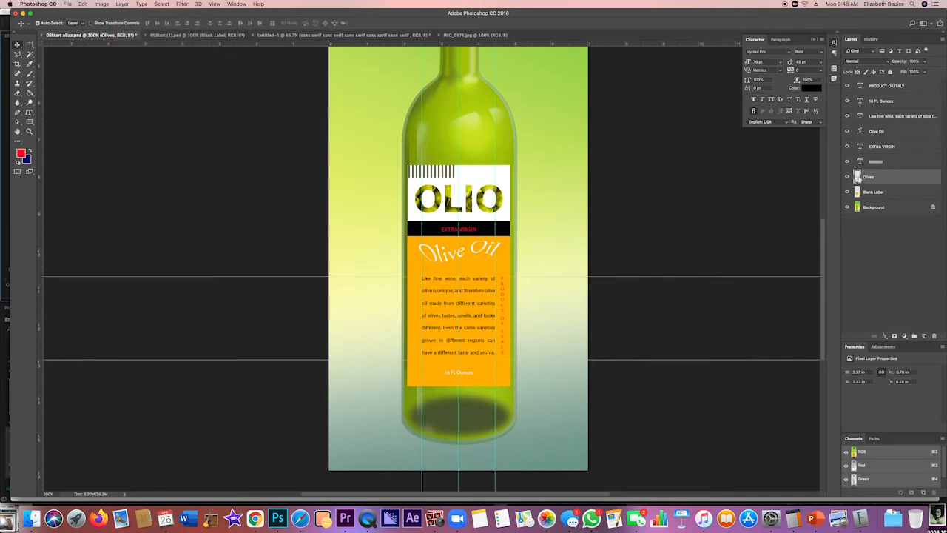
pyautogui.moveTo(609, 219)
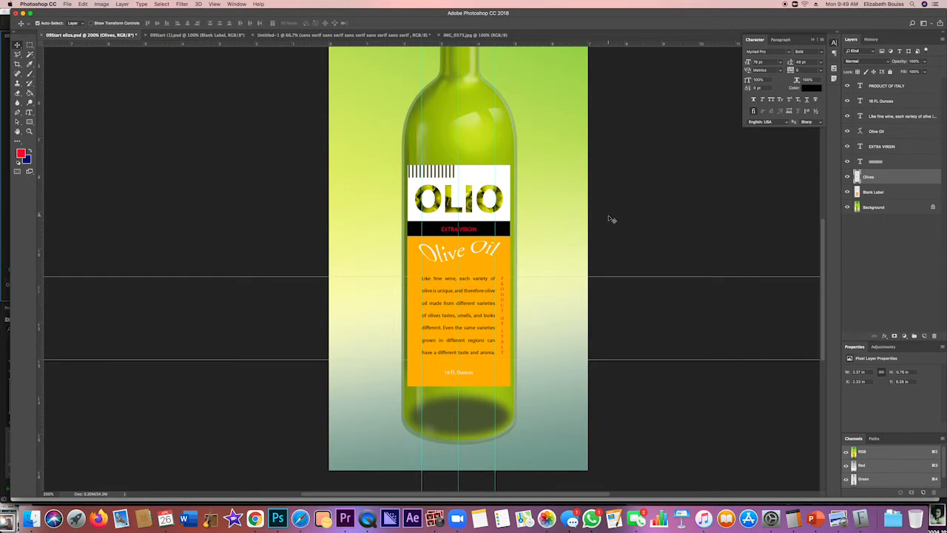
pyautogui.moveTo(636, 235)
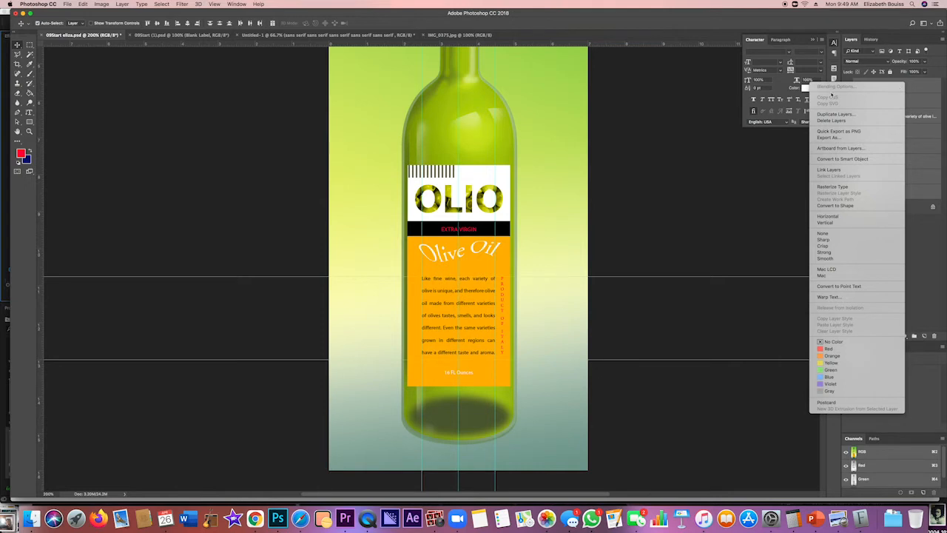
pyautogui.moveTo(850, 148)
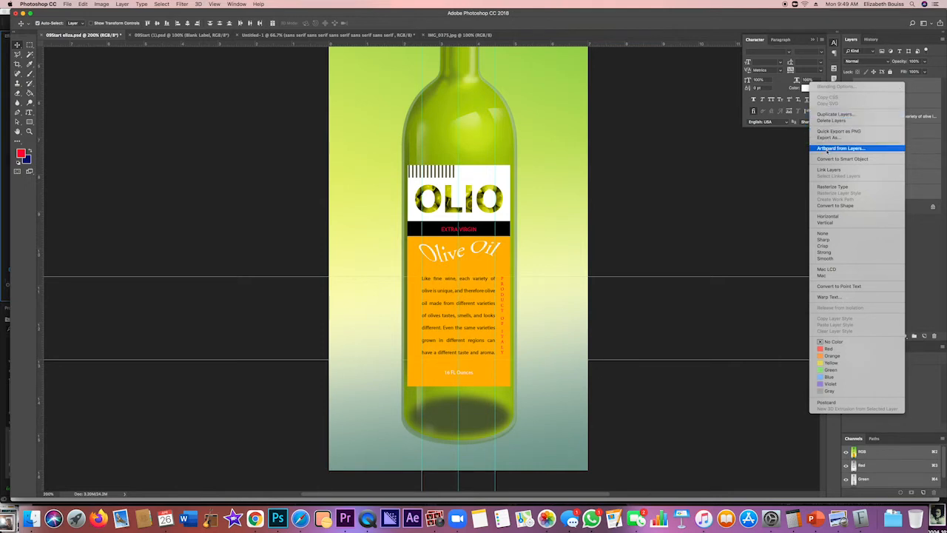
pyautogui.moveTo(790, 254)
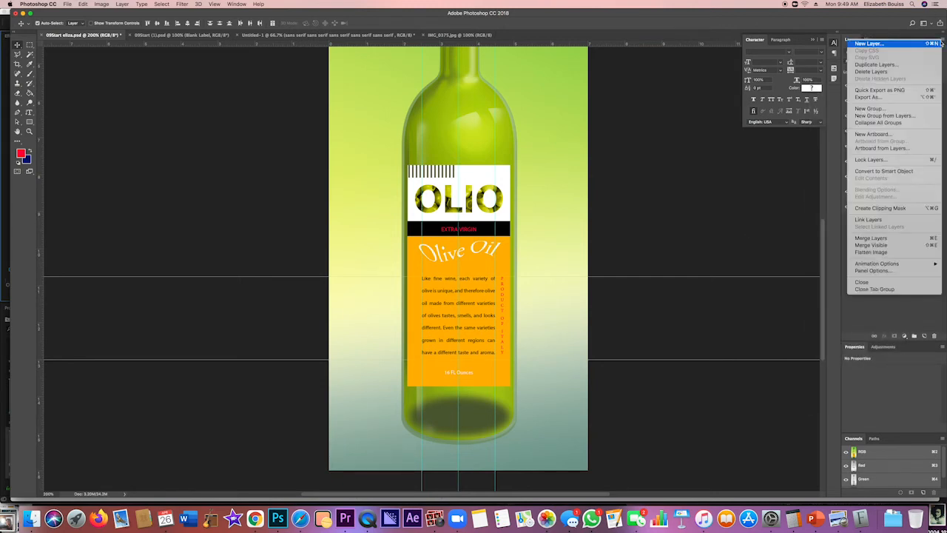
pyautogui.moveTo(881, 172)
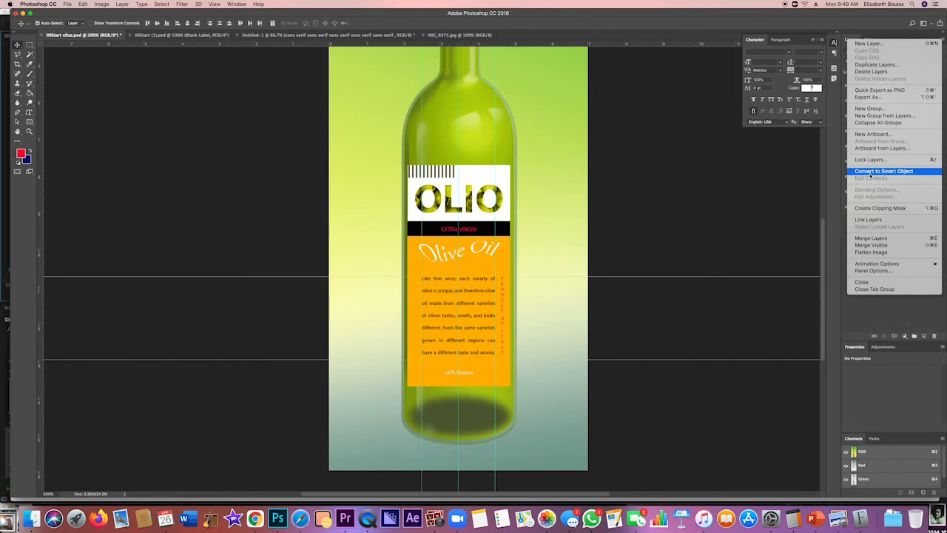
pyautogui.click(871, 172)
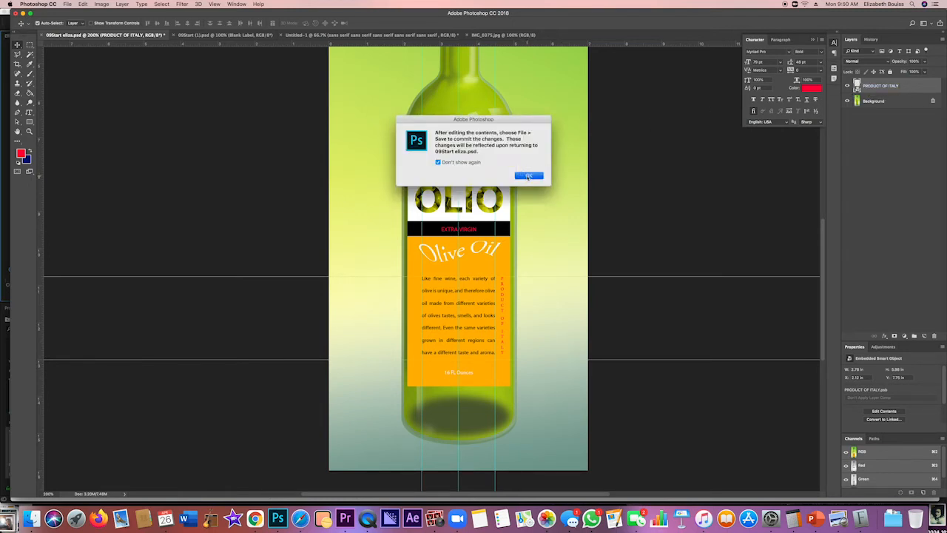
pyautogui.click(528, 176)
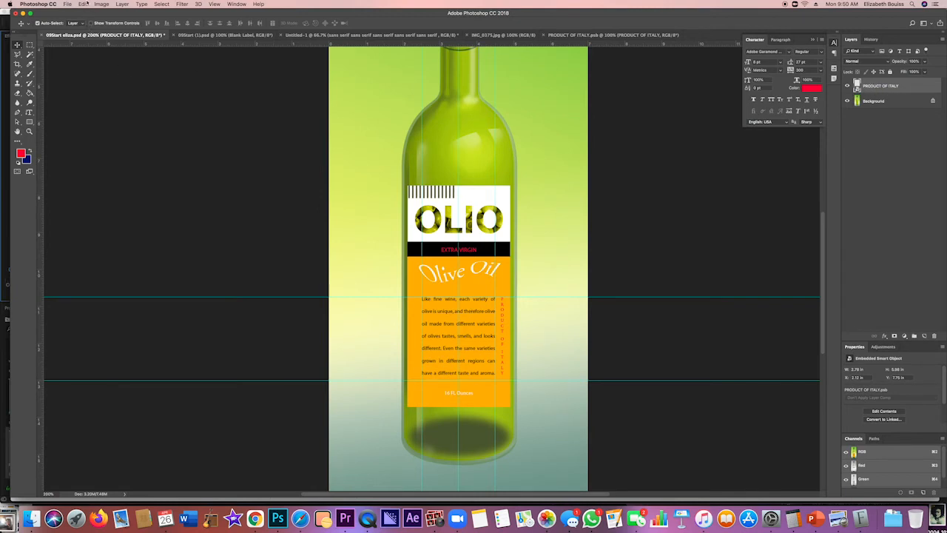
# - Start a Warp transform on the label and fit the whole bottle image on screen
pyautogui.click(83, 5)
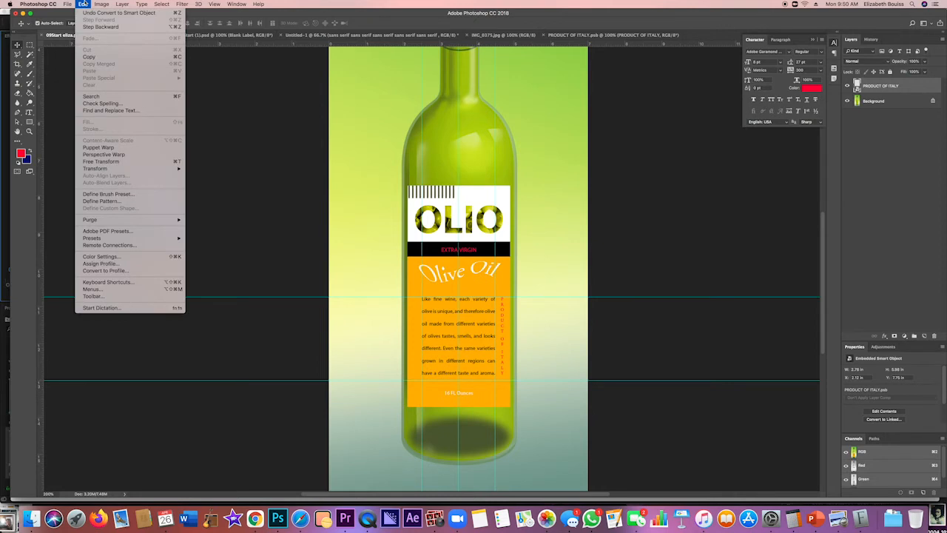
pyautogui.moveTo(95, 169)
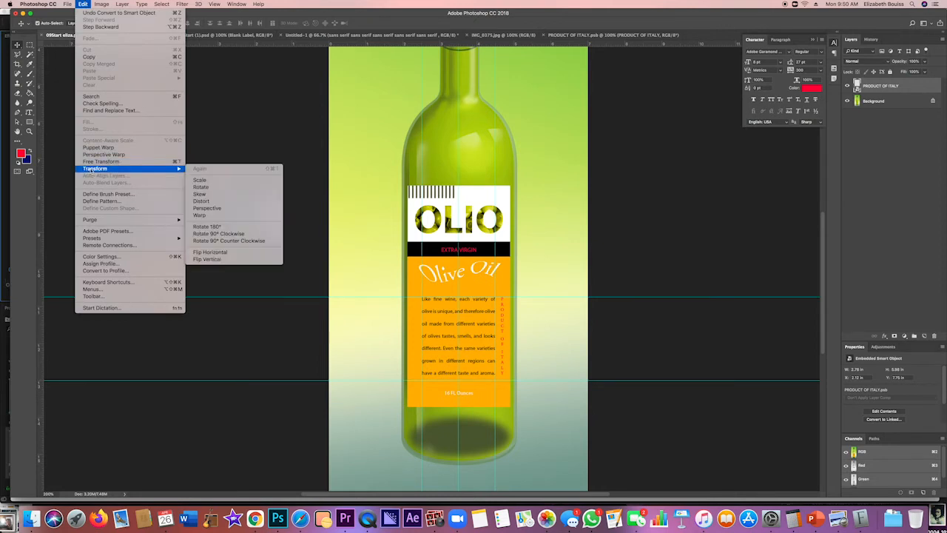
pyautogui.click(199, 216)
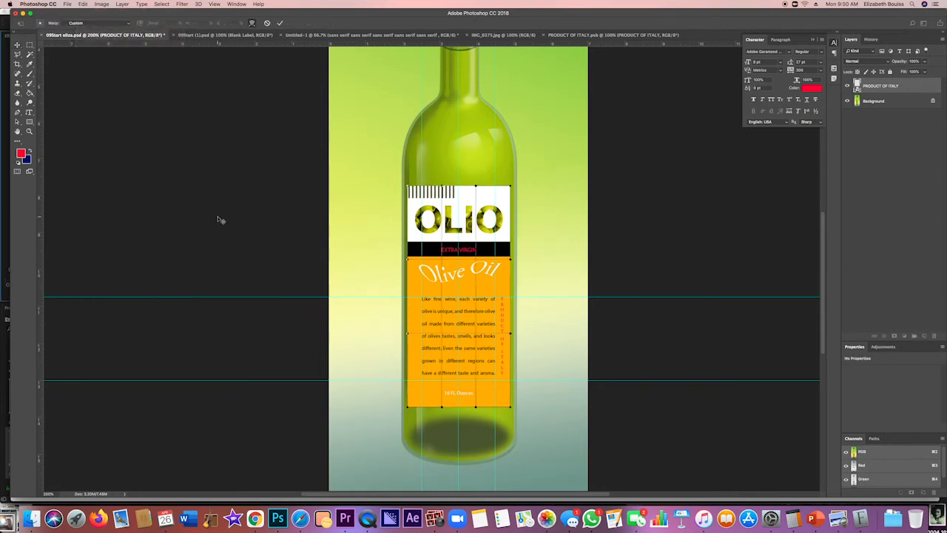
pyautogui.click(198, 5)
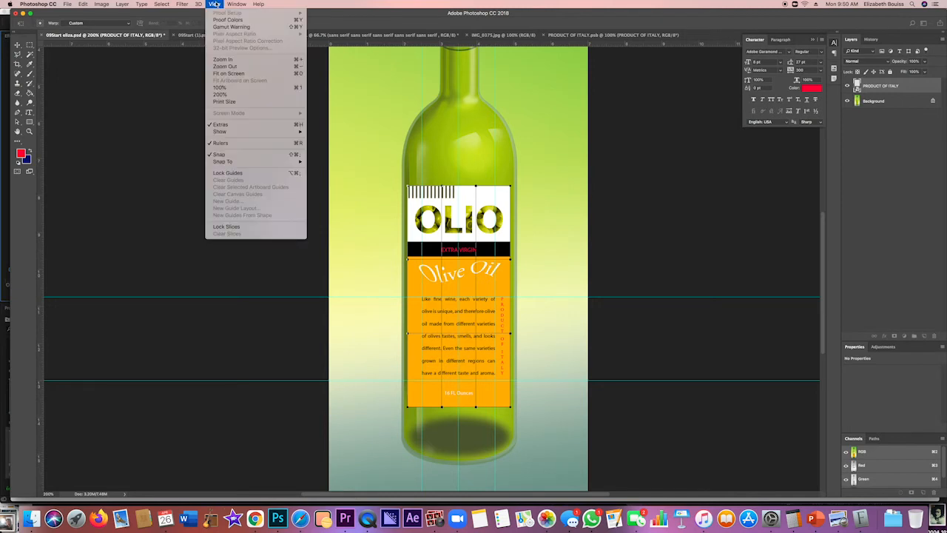
pyautogui.moveTo(236, 77)
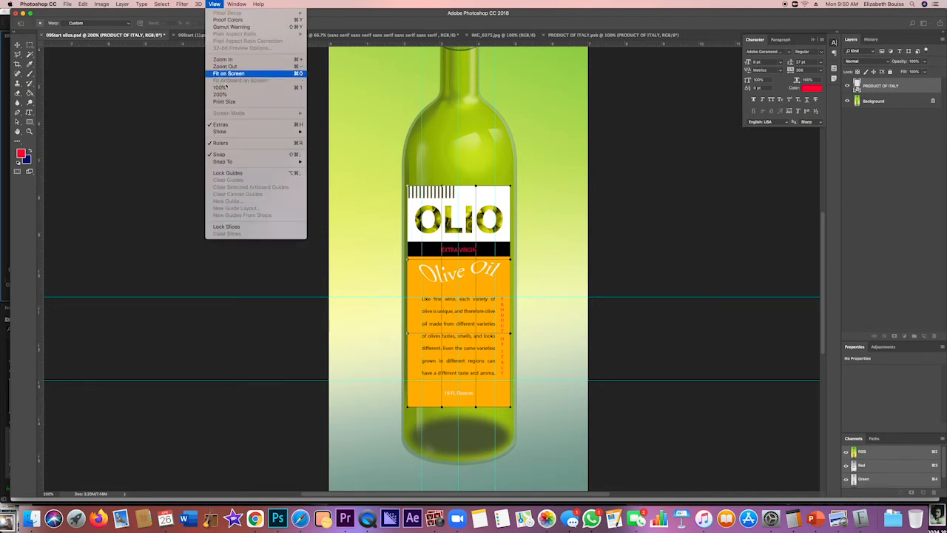
pyautogui.click(219, 130)
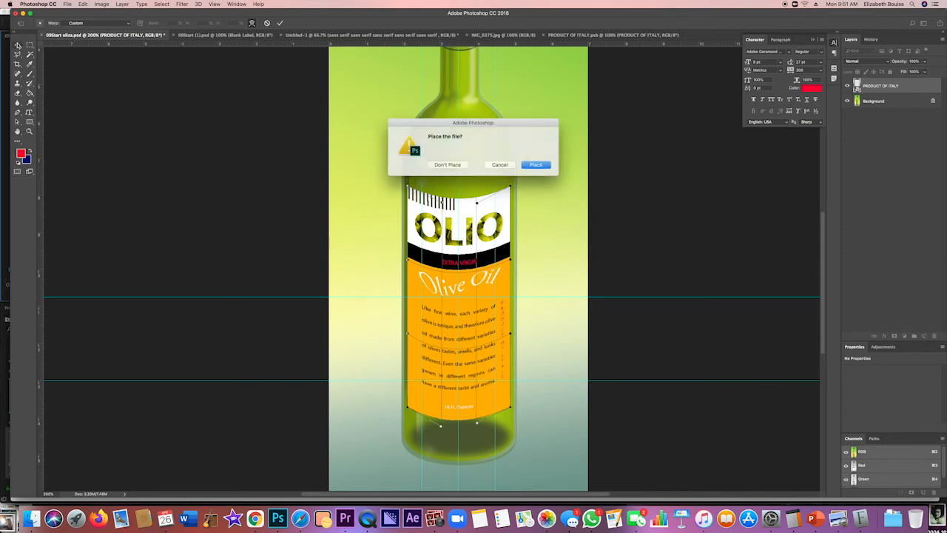
# - Apply the warp so the OLIO label stays curved around the bottle
pyautogui.click(535, 164)
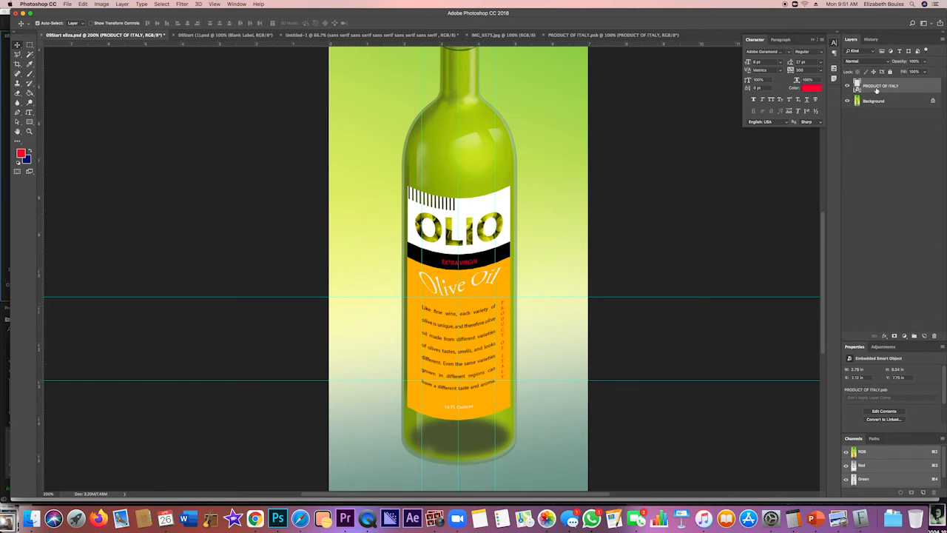
pyautogui.click(876, 100)
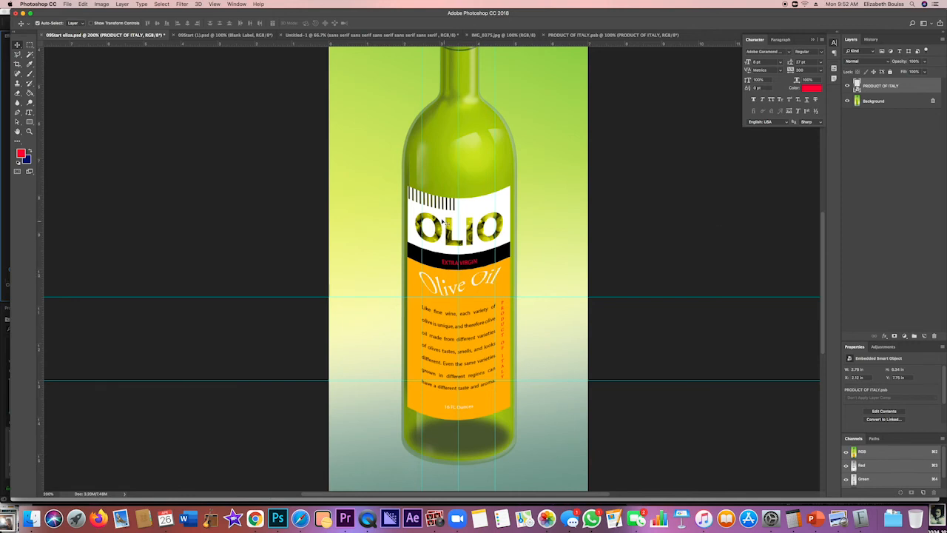
pyautogui.moveTo(509, 288)
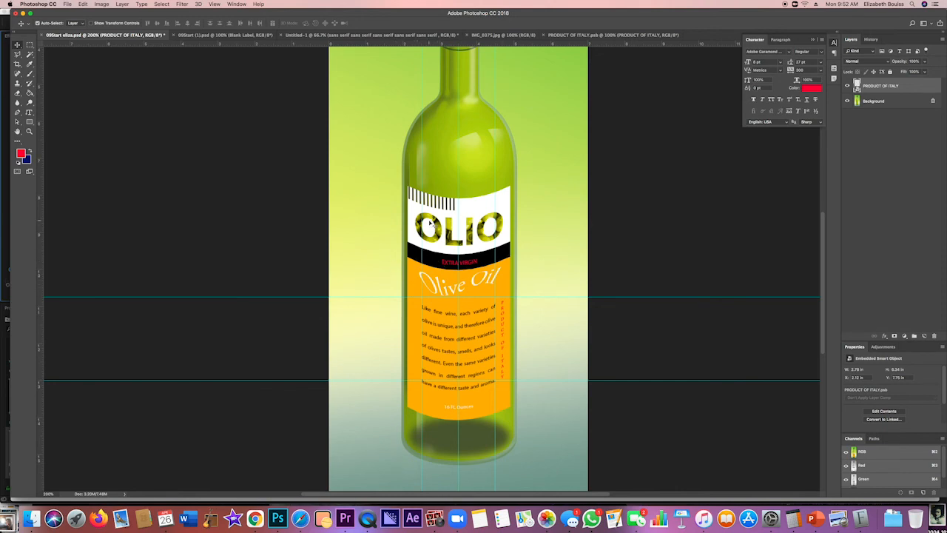
pyautogui.moveTo(435, 225)
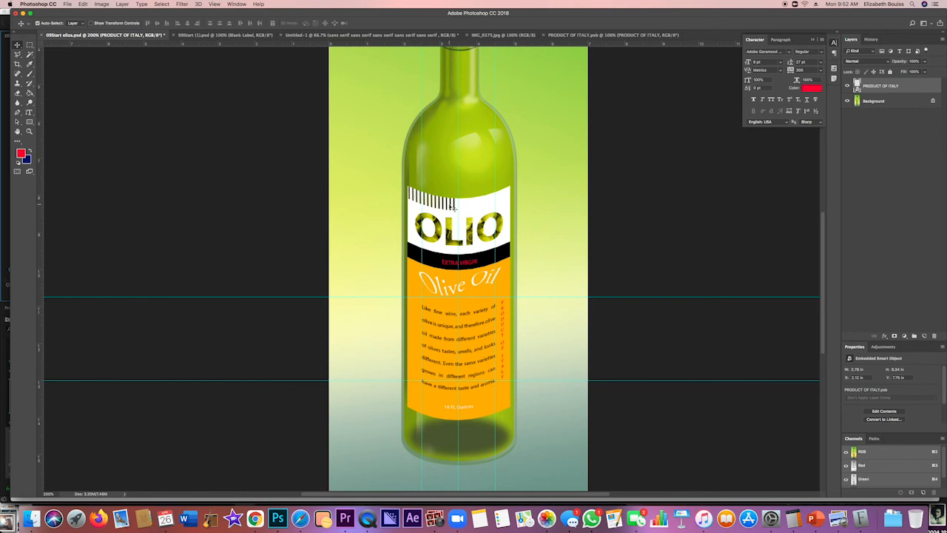
pyautogui.moveTo(503, 303)
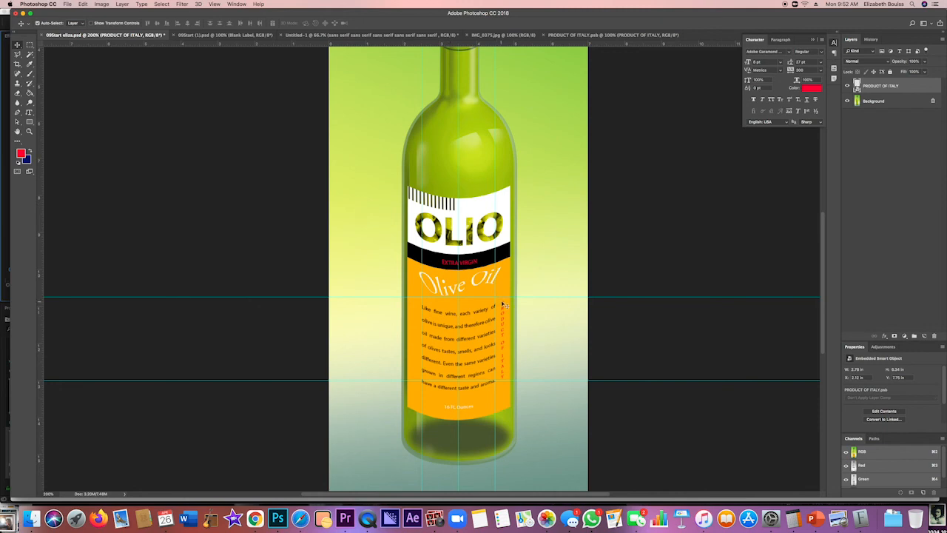
pyautogui.moveTo(500, 388)
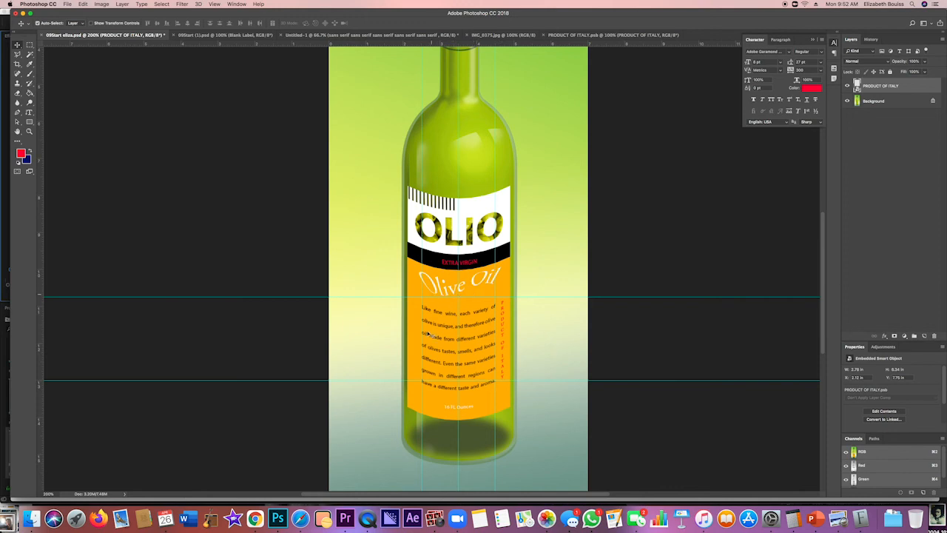
pyautogui.moveTo(431, 414)
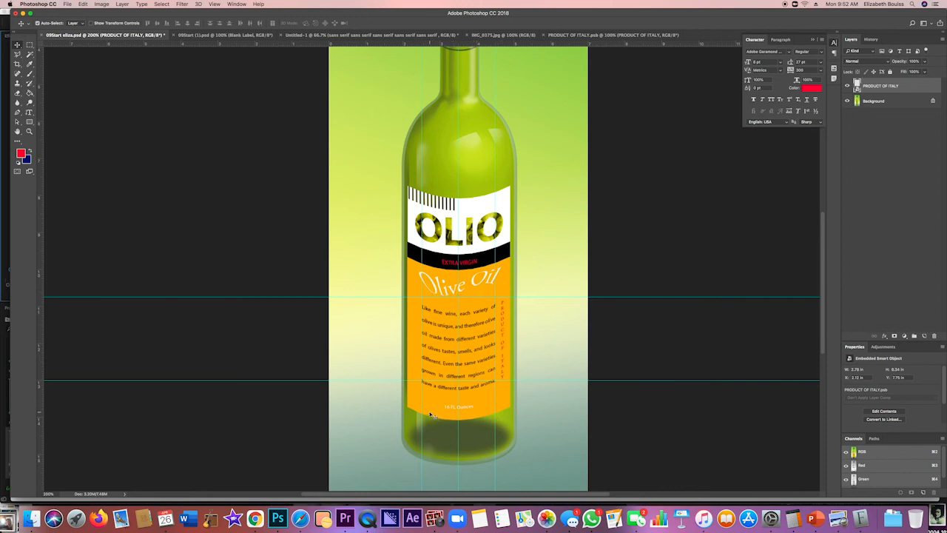